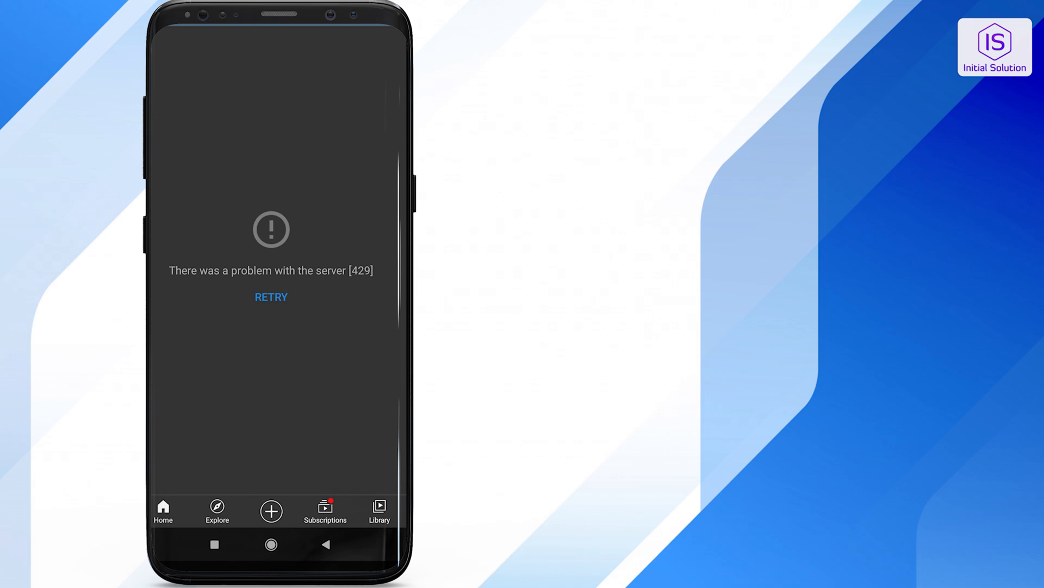
Exit YouTube's server 429 error screen to the phone's app drawer.
left_click(270, 296)
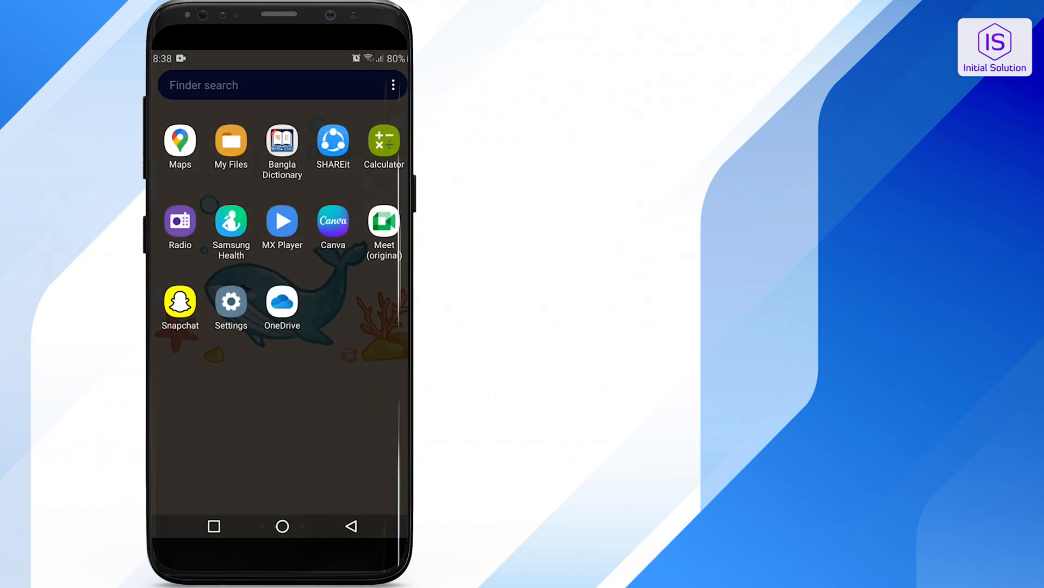
Open Settings' Apps list and scroll down to YouTube.
left_click(231, 299)
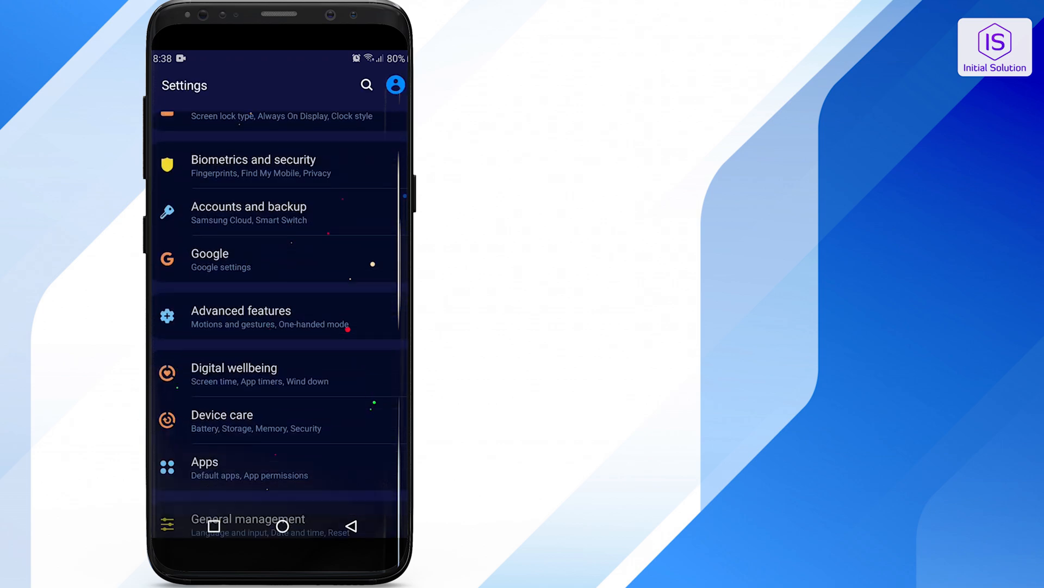
left_click(205, 462)
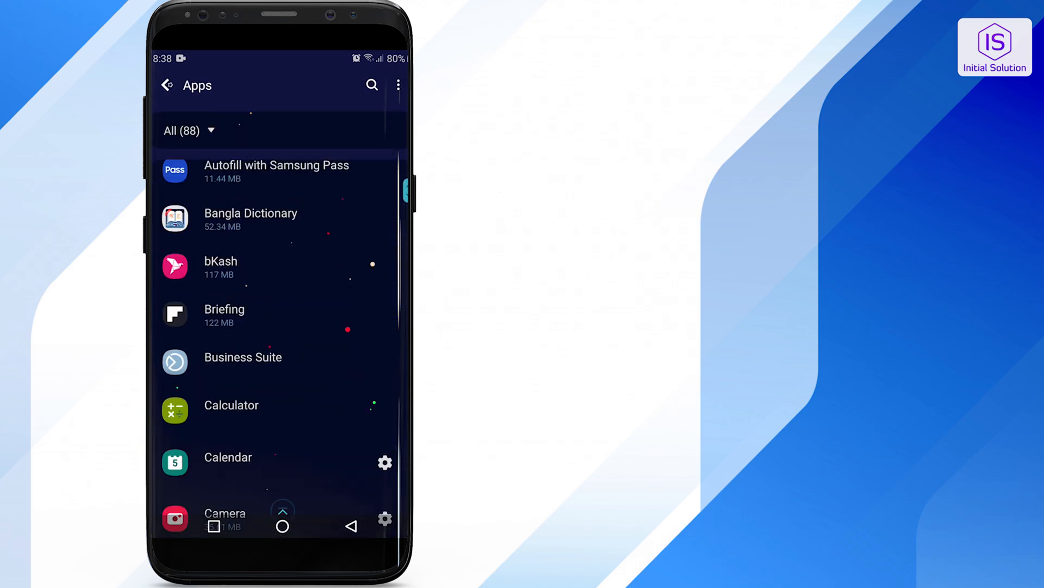
scroll("down", 3)
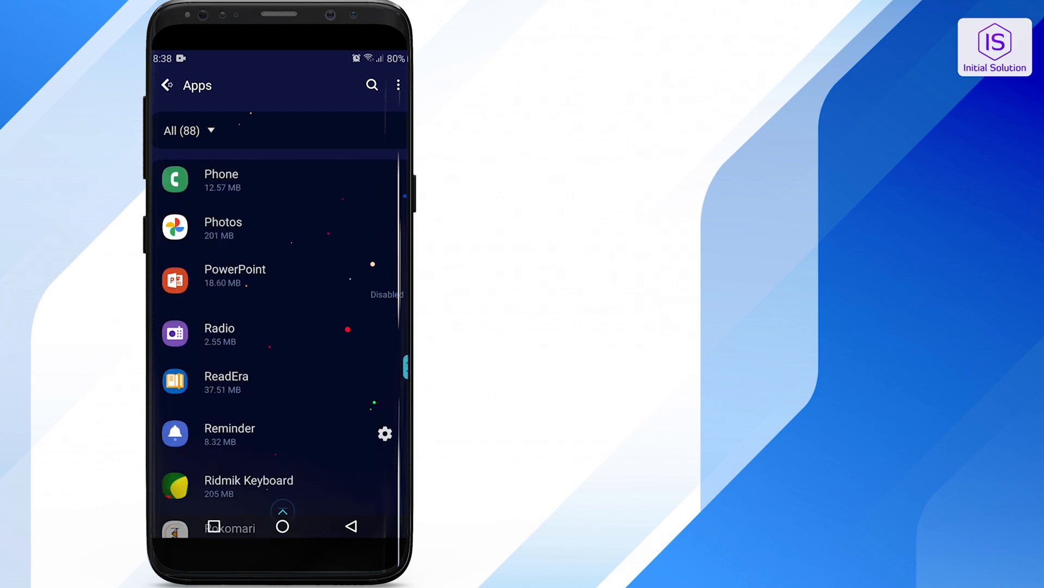
scroll("down", 3)
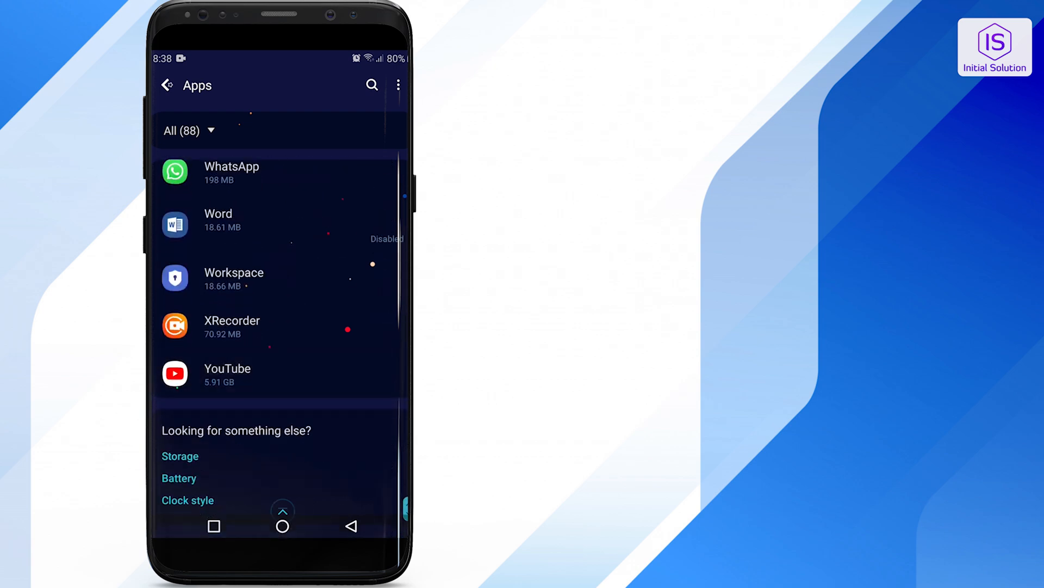
Open YouTube's app info and its Storage details.
left_click(227, 374)
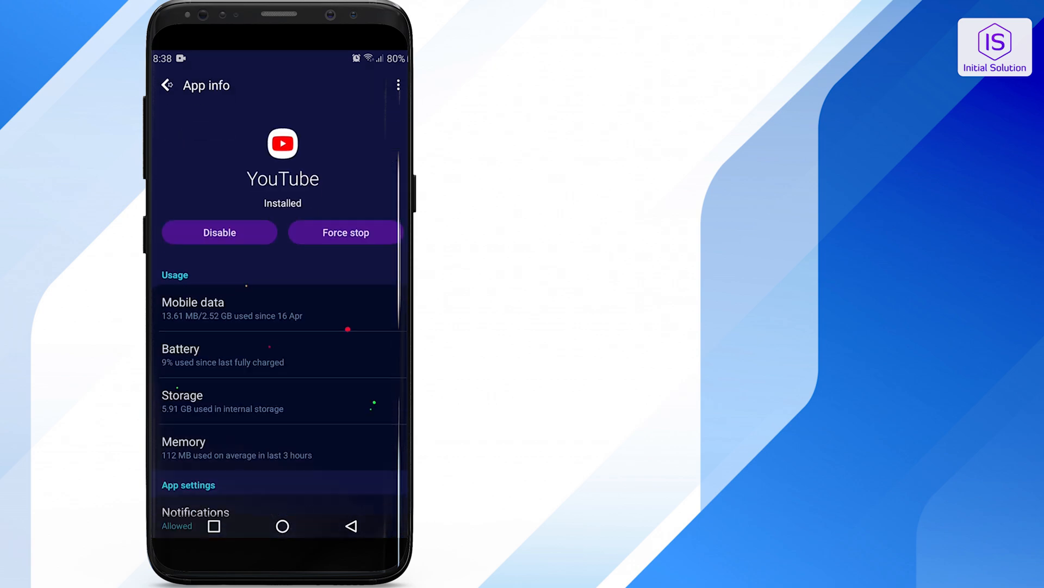
left_click(182, 401)
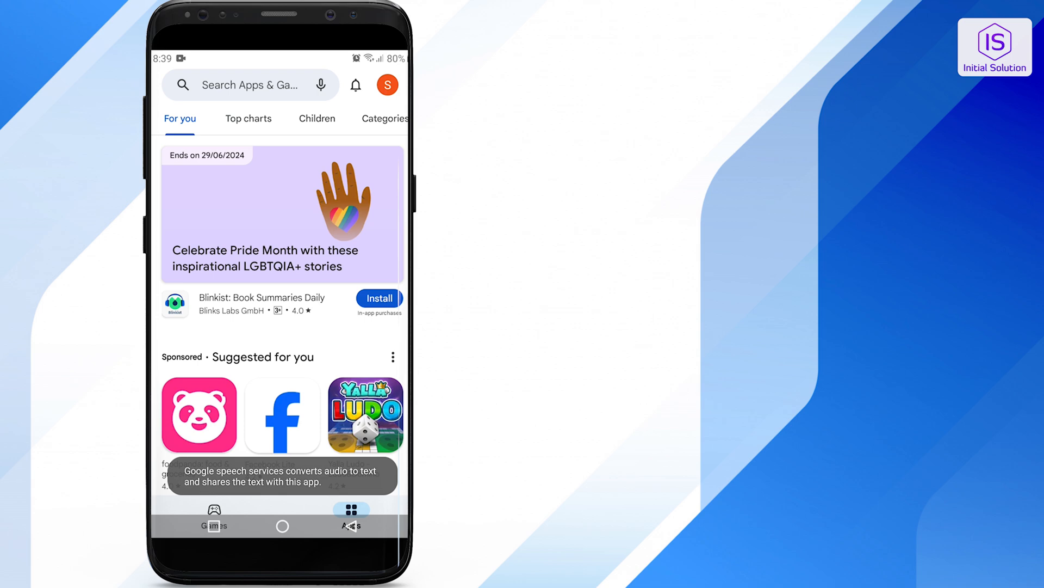
Search the Play Store for 'youtube' and open YouTube's listing showing an update.
left_click(249, 84)
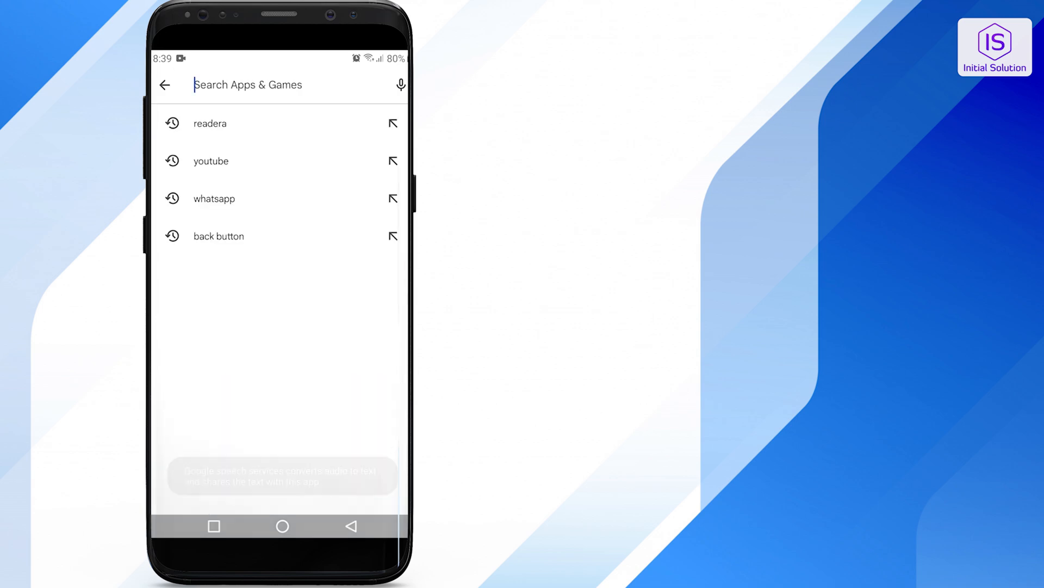
left_click(211, 160)
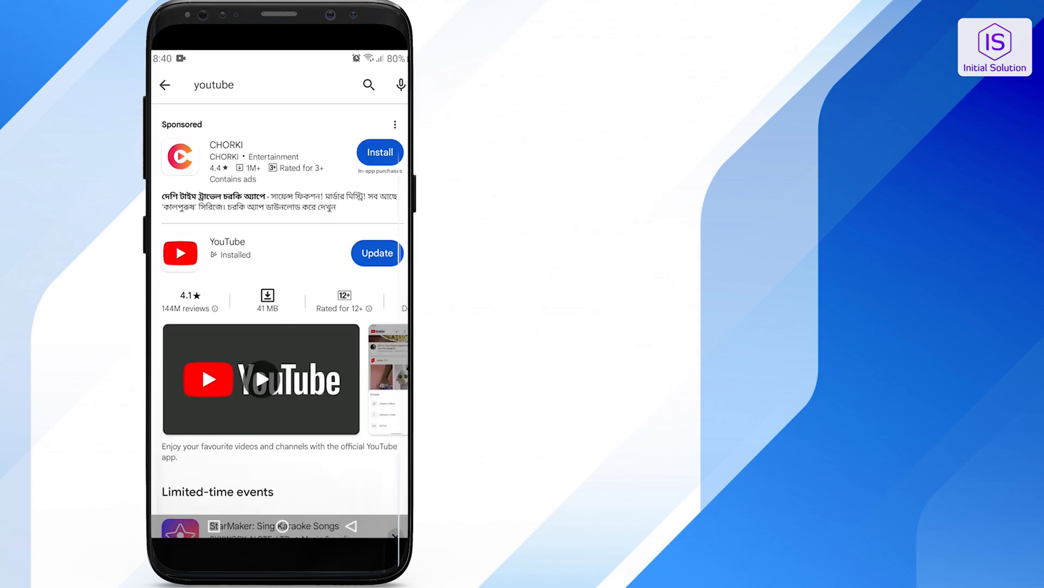
left_click(227, 242)
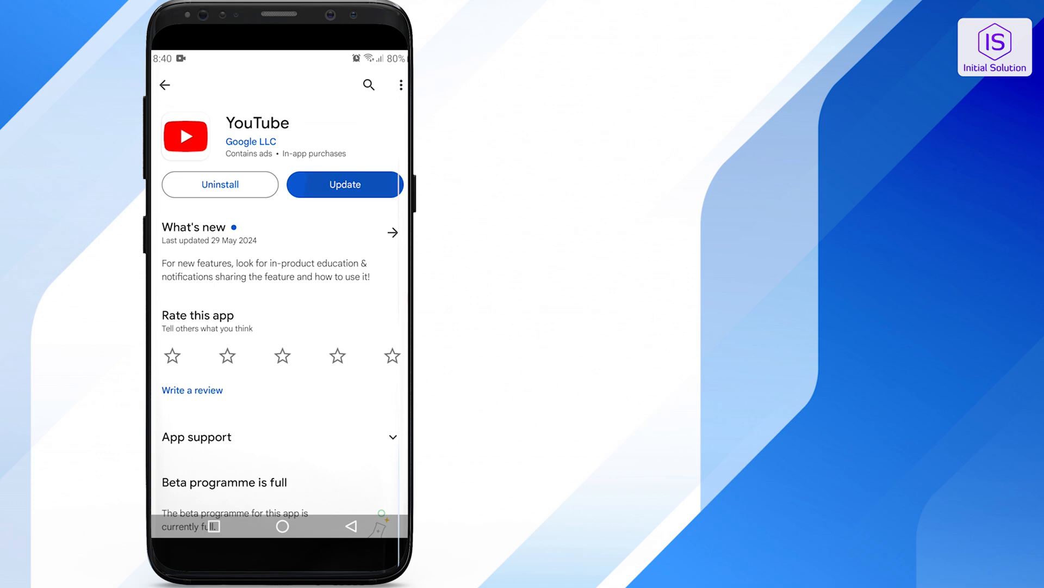